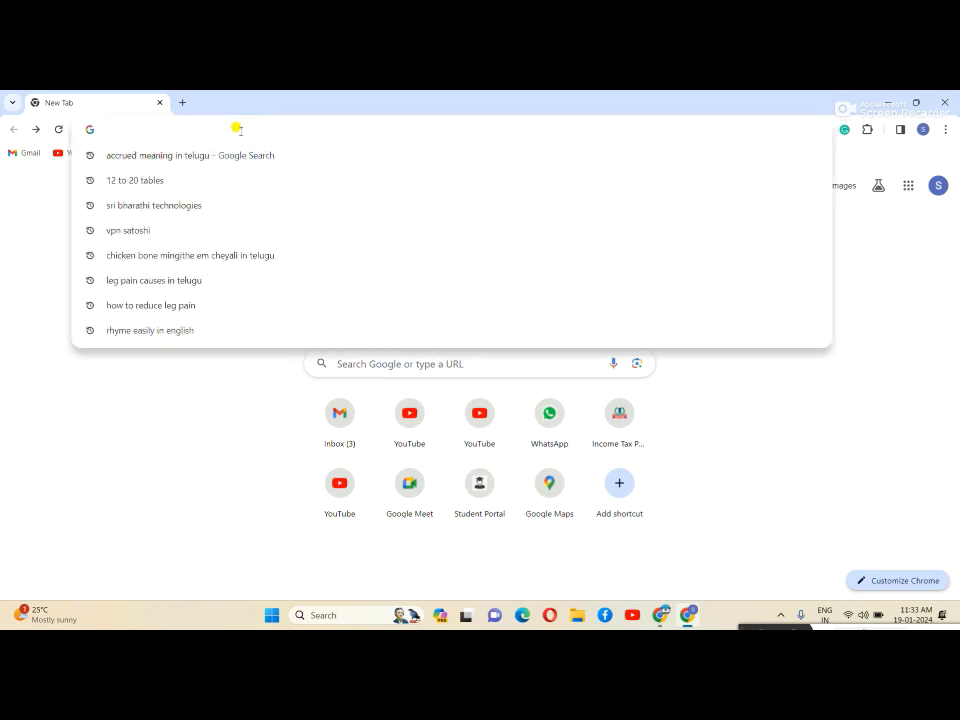
Navigate to gst.gov.in and land on the Goods and Services Tax home page.
type("ww.gst.gov.in")
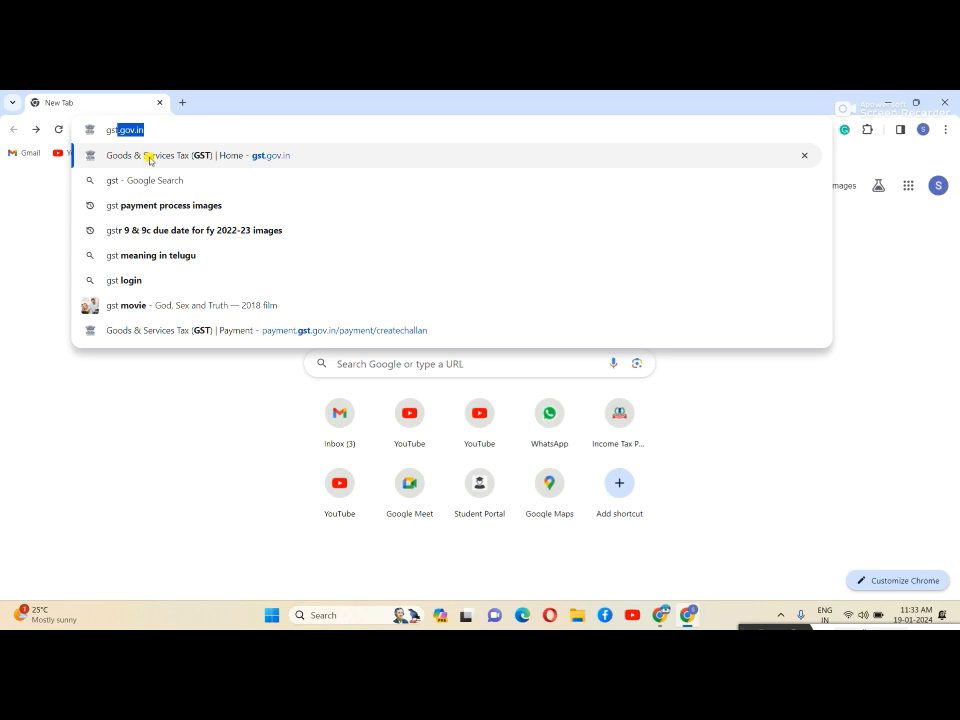
left_click(196, 156)
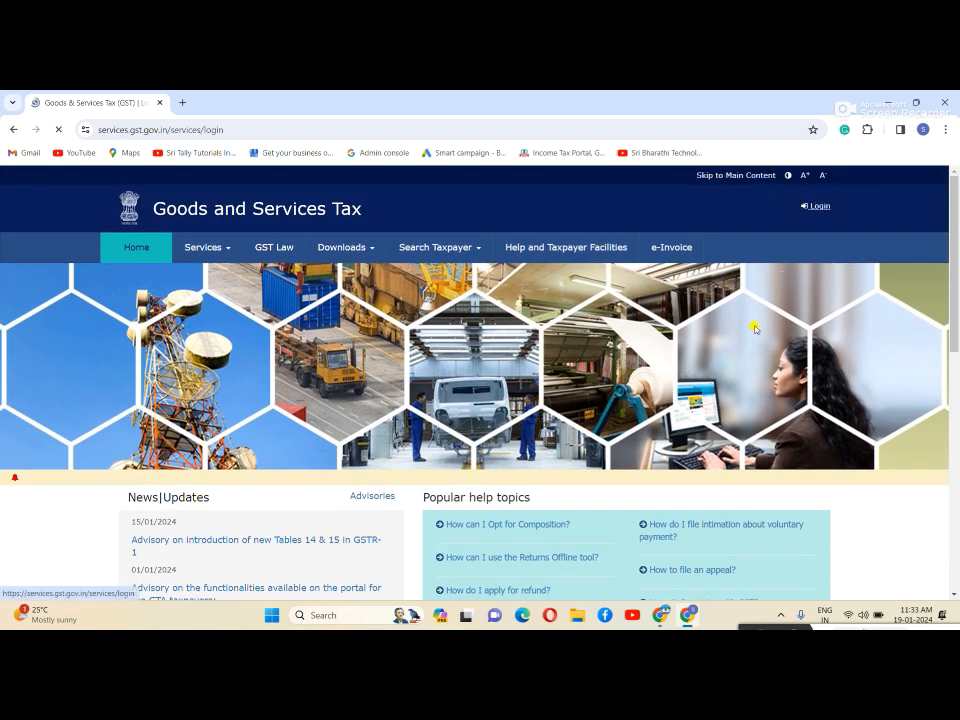
Go to the taxpayer login page and start entering the username.
left_click(816, 204)
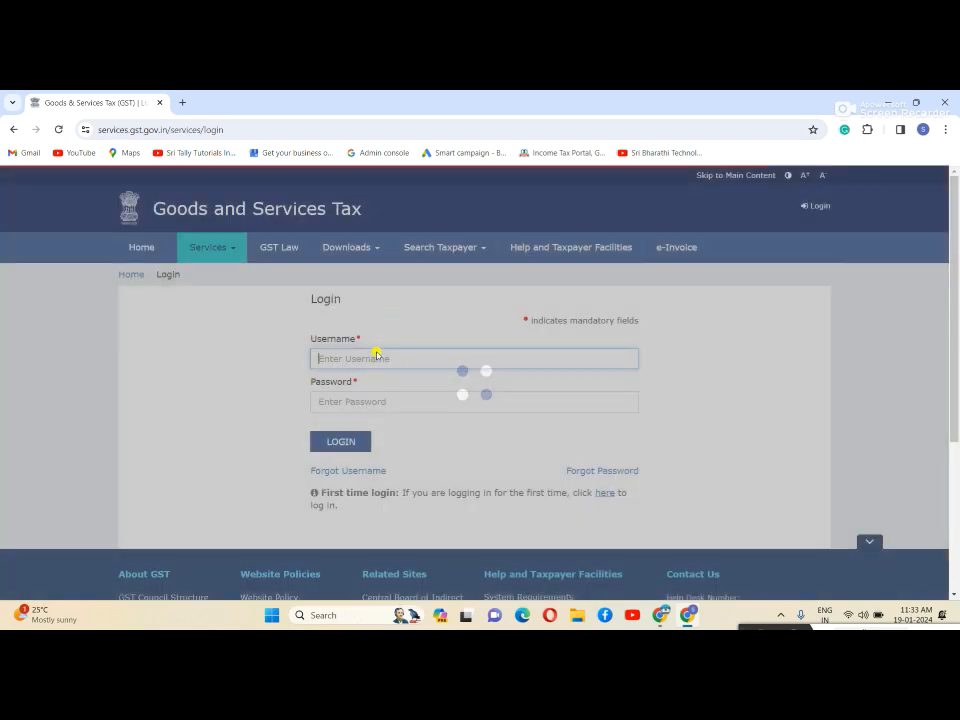
left_click(474, 400)
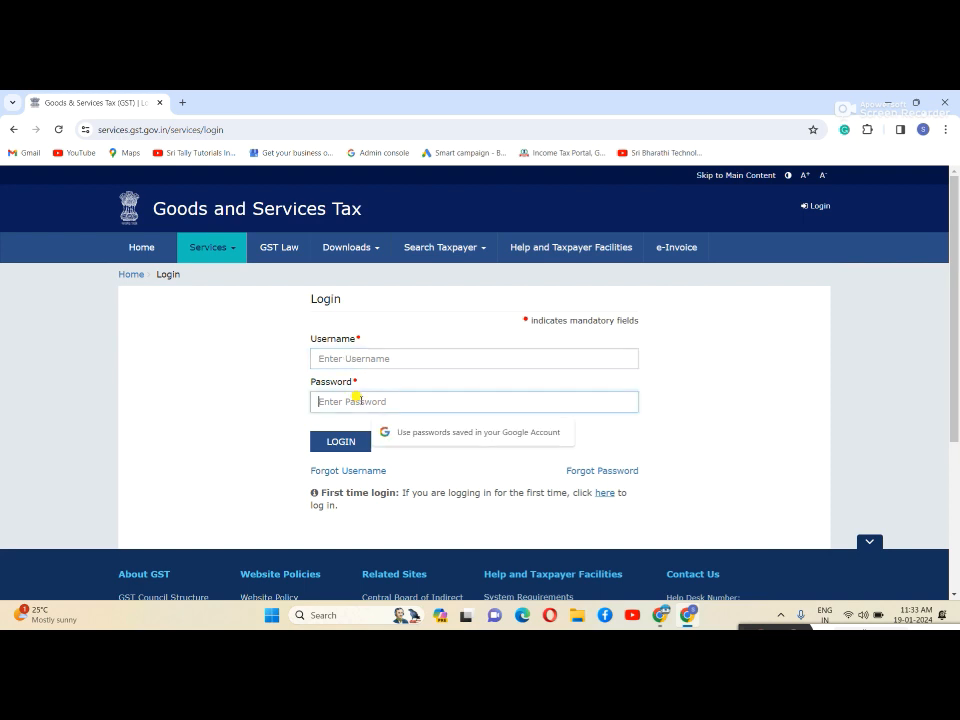
mouse_move(522, 572)
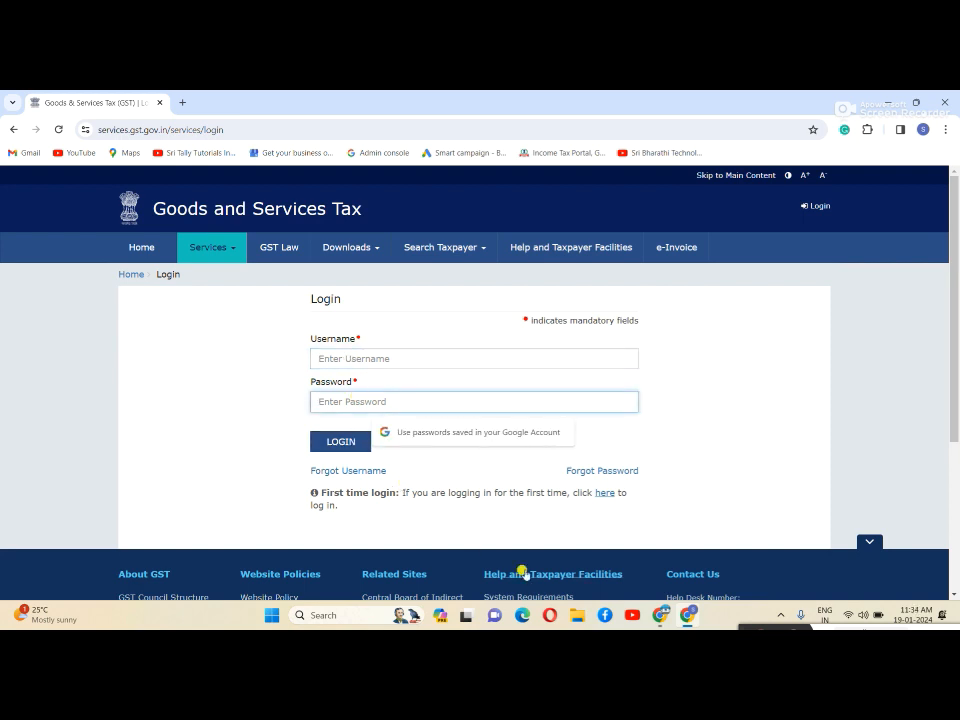
mouse_move(690, 614)
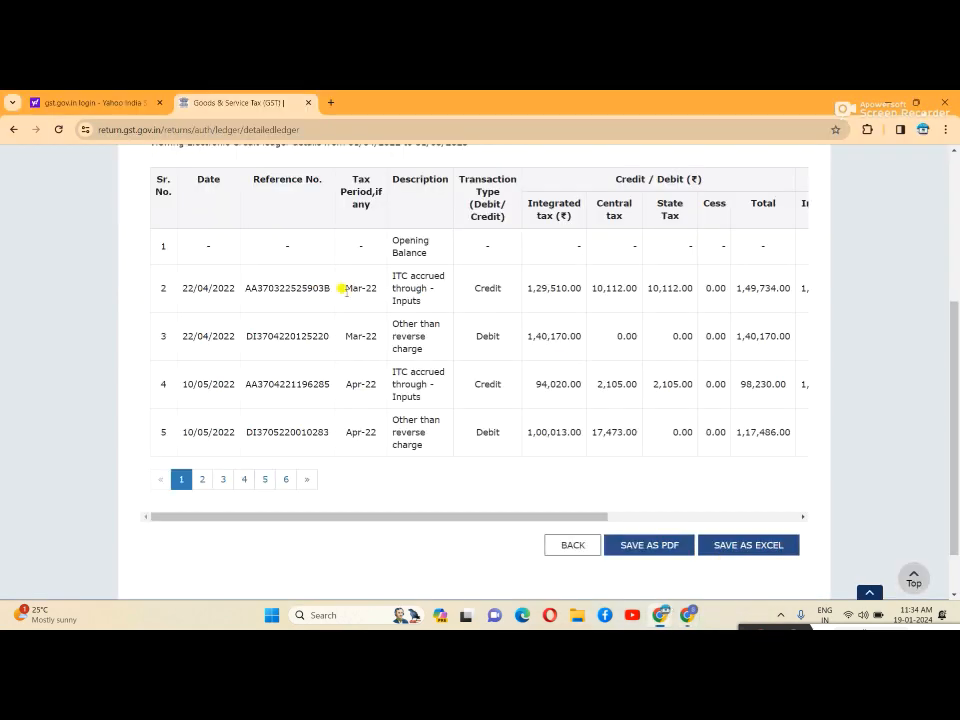
Return to the taxpayer dashboard and bring the View Turnover Details section into view.
scroll("up", 3)
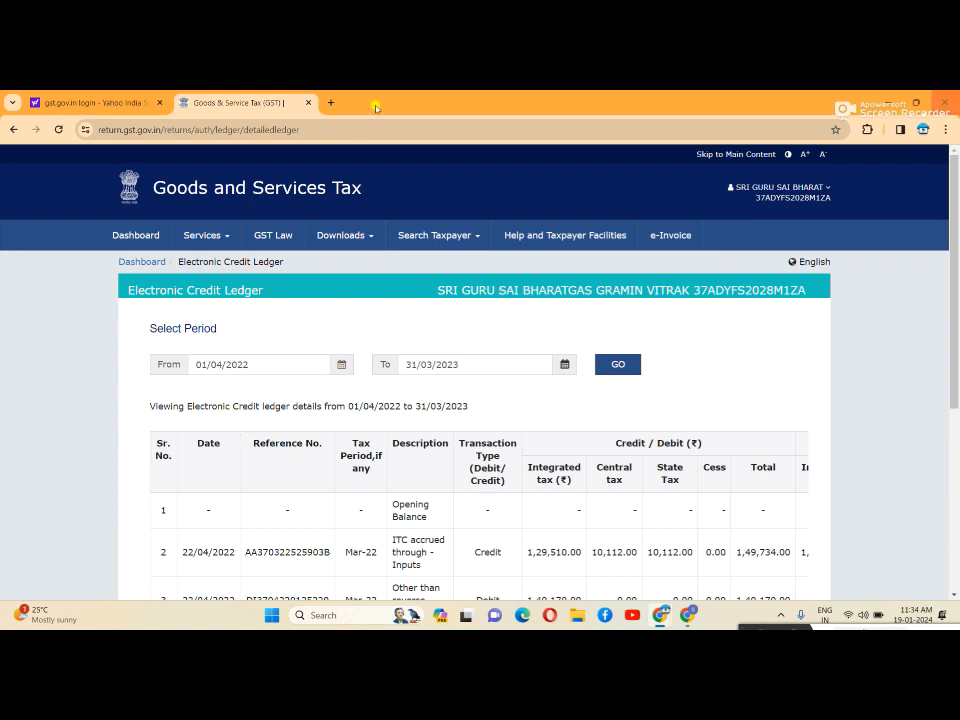
mouse_move(136, 236)
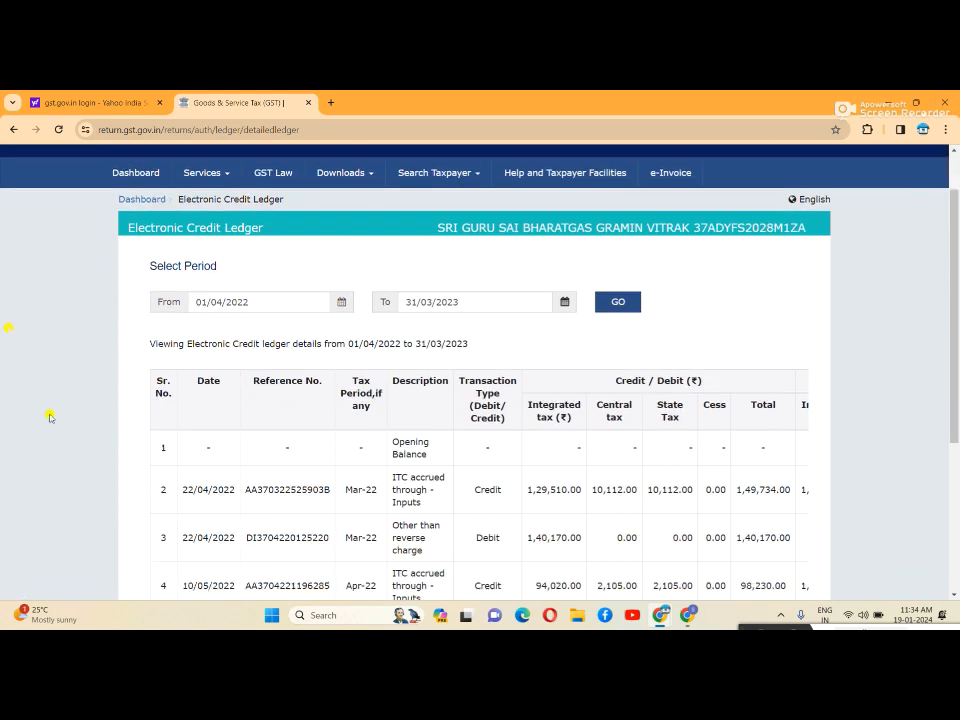
left_click(136, 236)
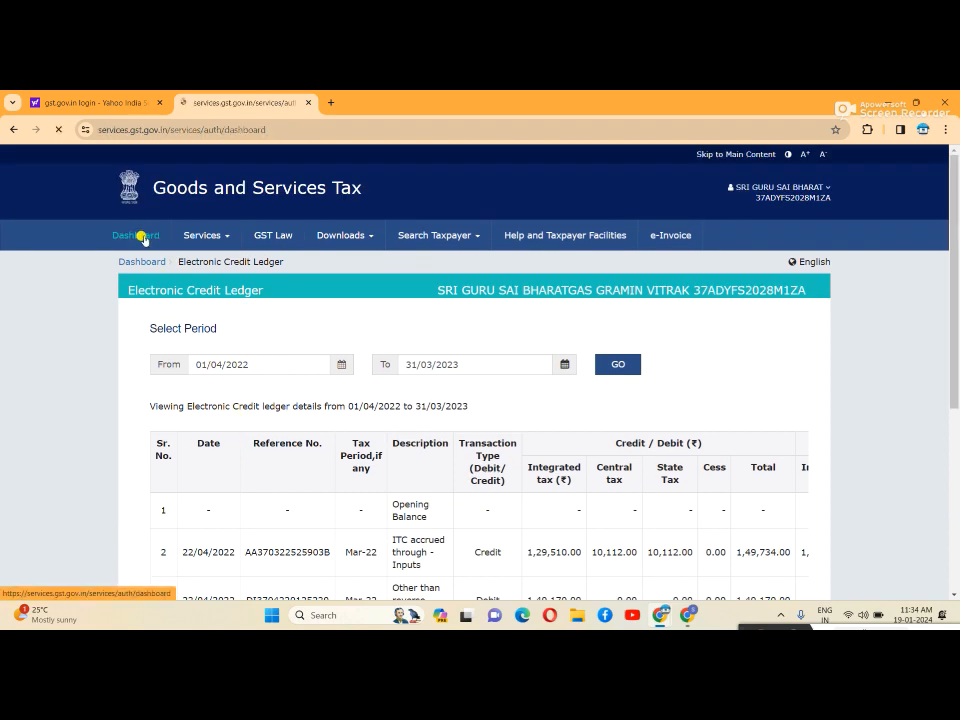
left_click(136, 236)
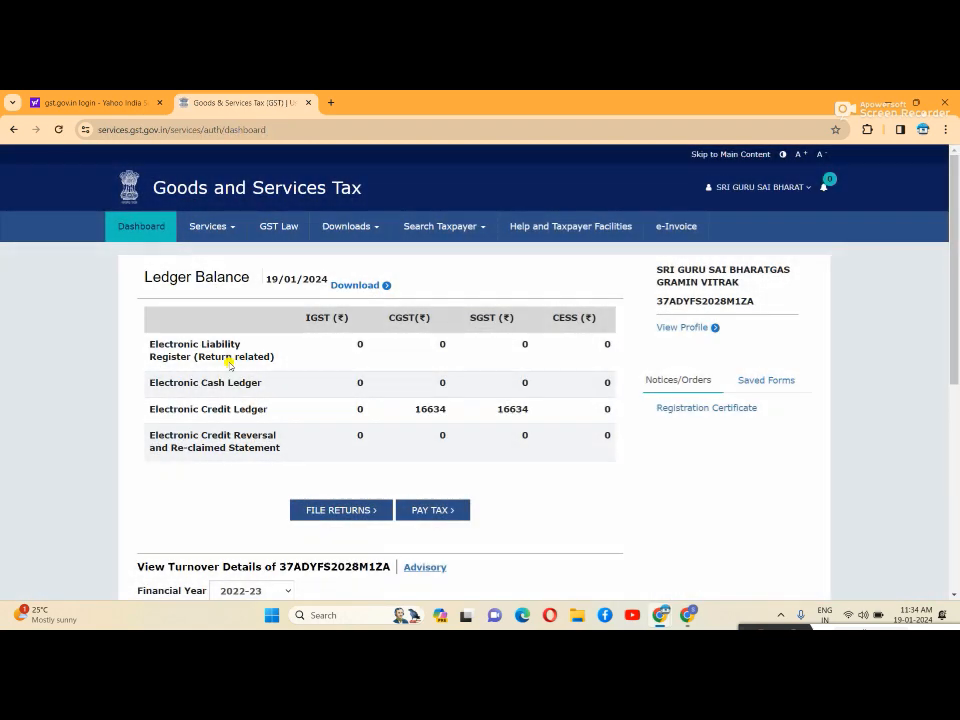
scroll("down", 3)
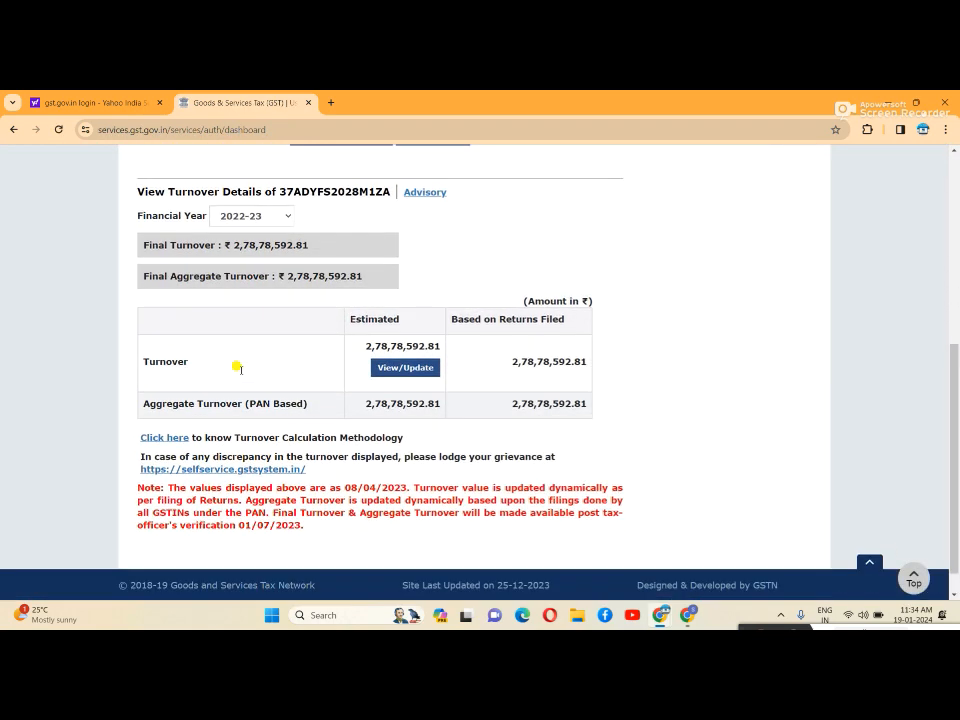
mouse_move(164, 262)
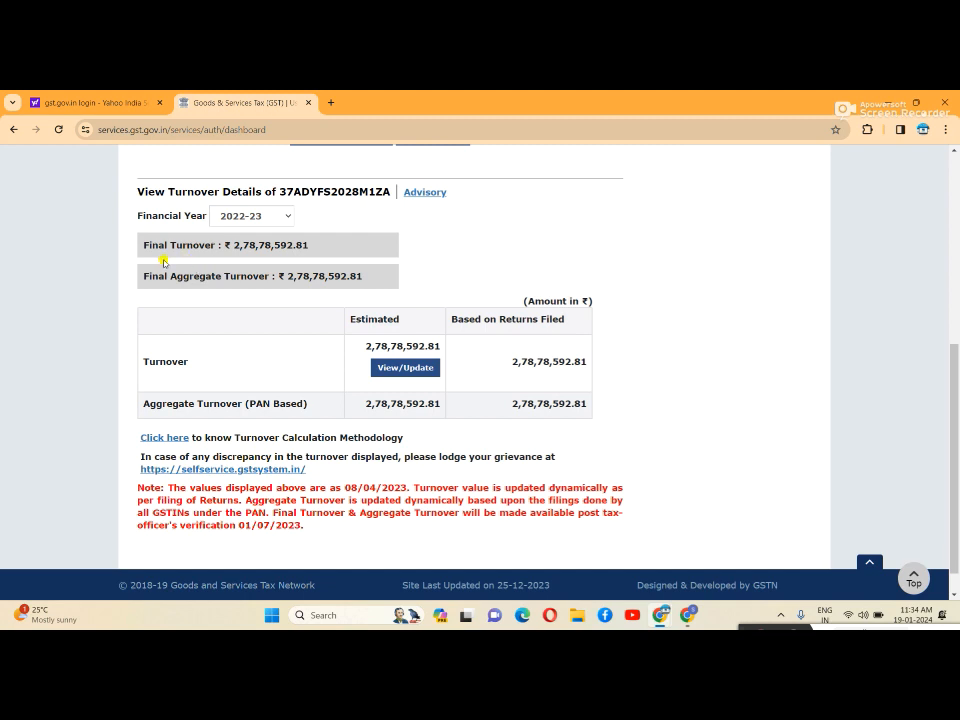
mouse_move(258, 262)
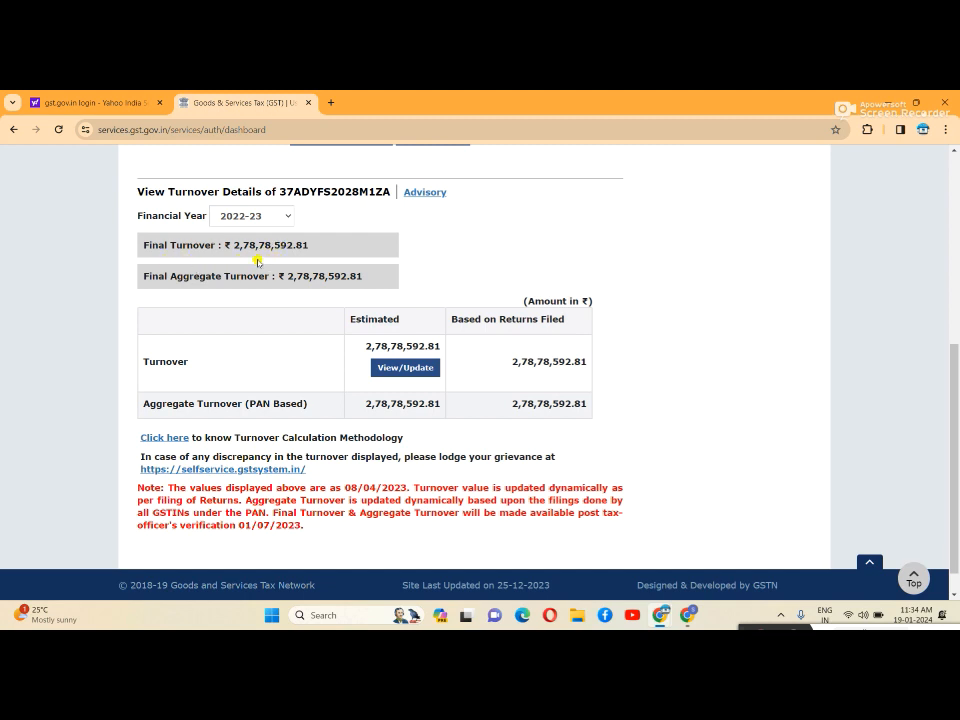
mouse_move(172, 290)
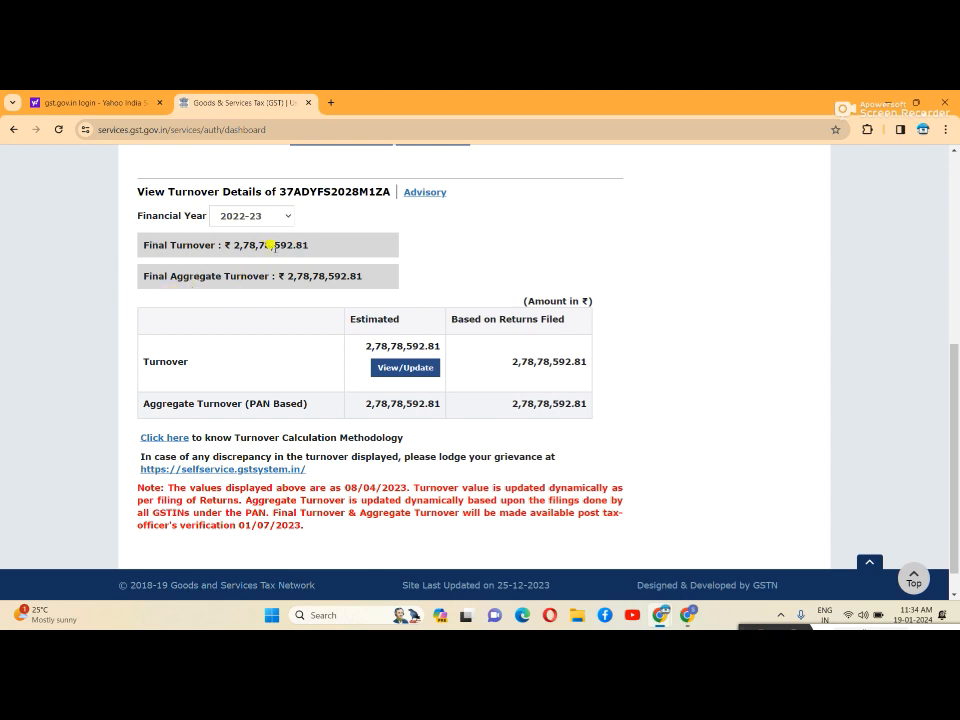
mouse_move(190, 292)
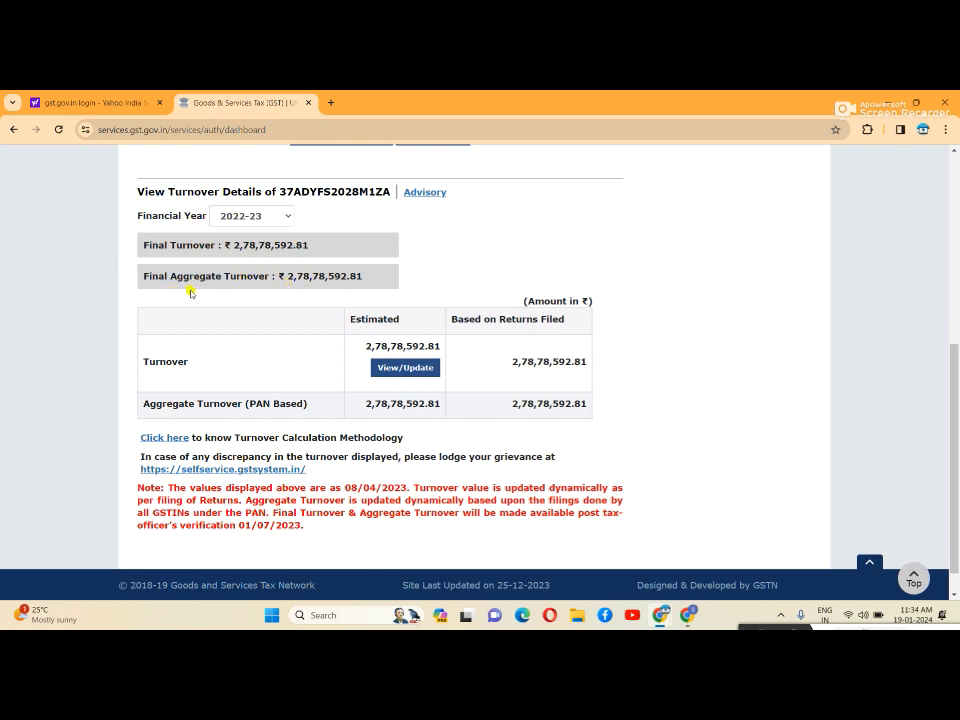
mouse_move(324, 290)
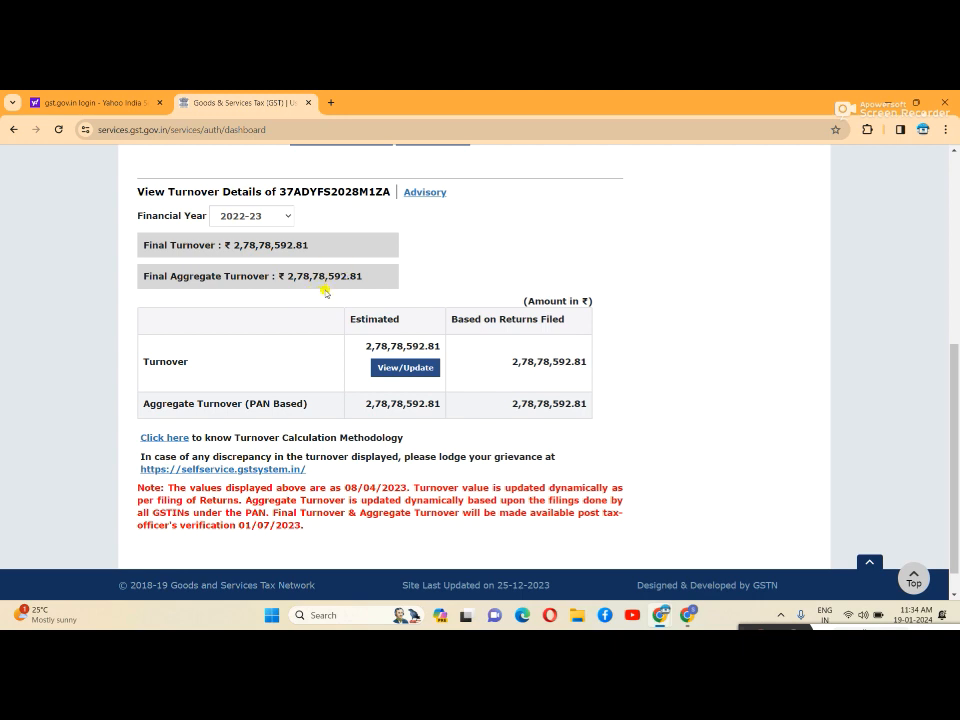
mouse_move(280, 420)
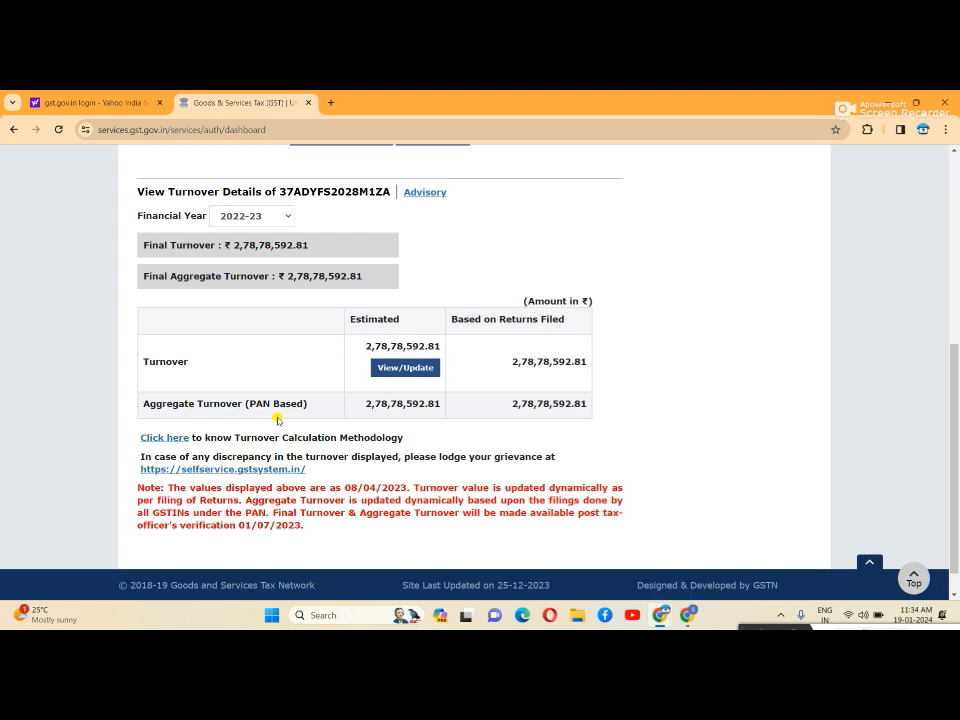
mouse_move(368, 408)
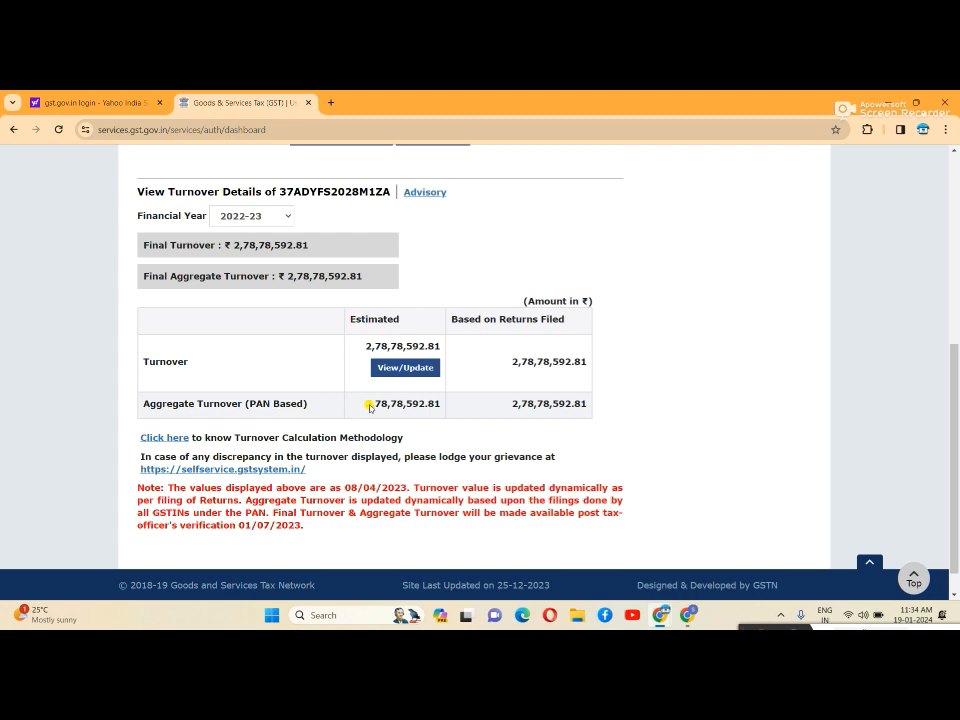
mouse_move(404, 350)
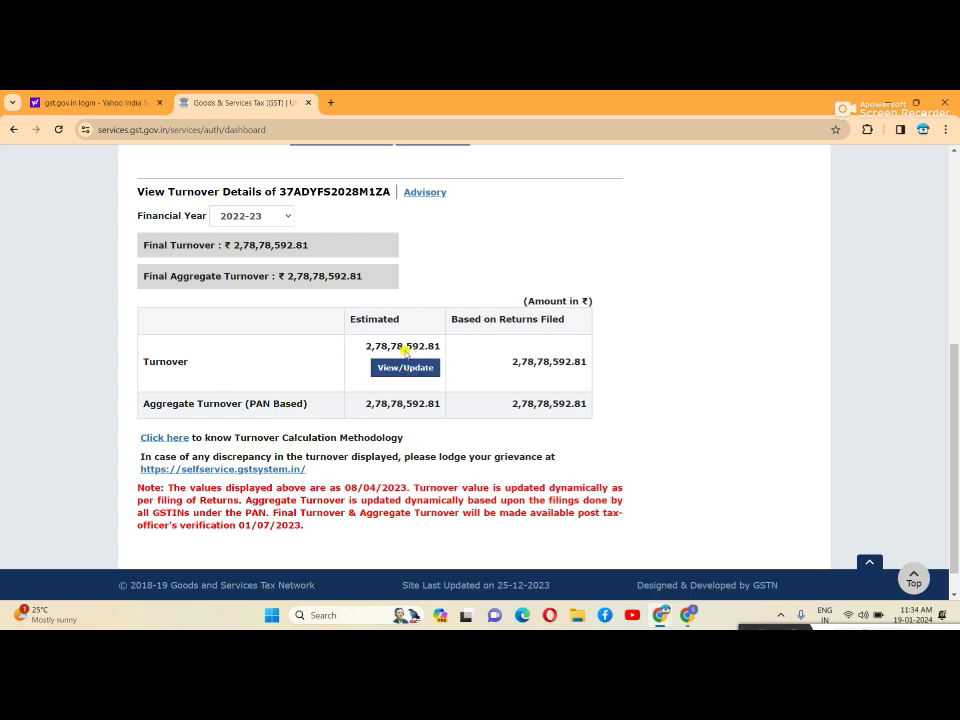
mouse_move(172, 424)
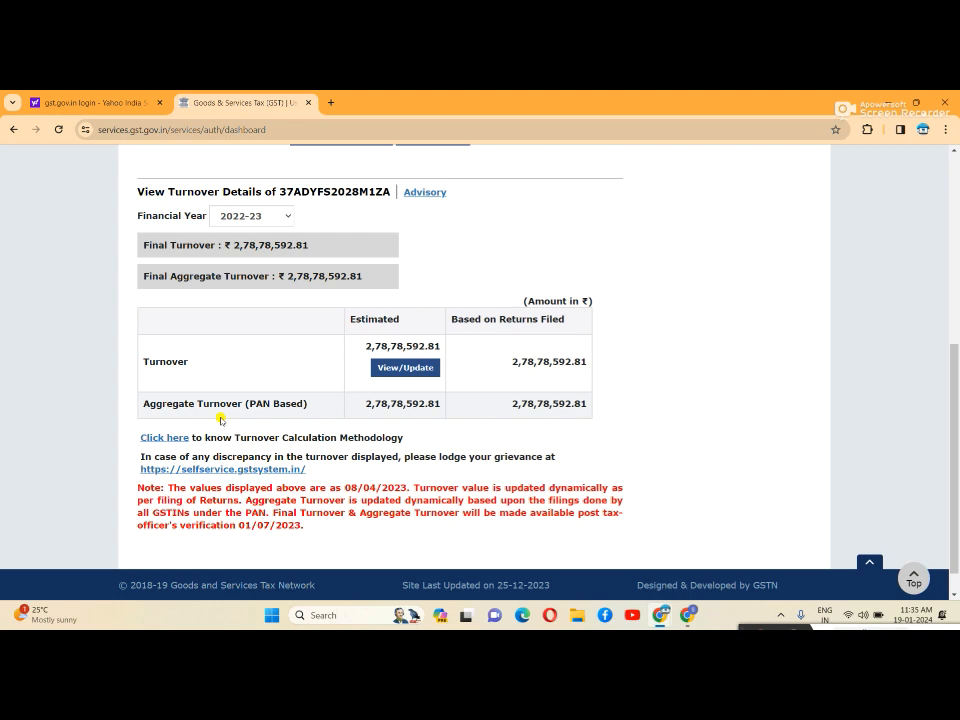
mouse_move(368, 424)
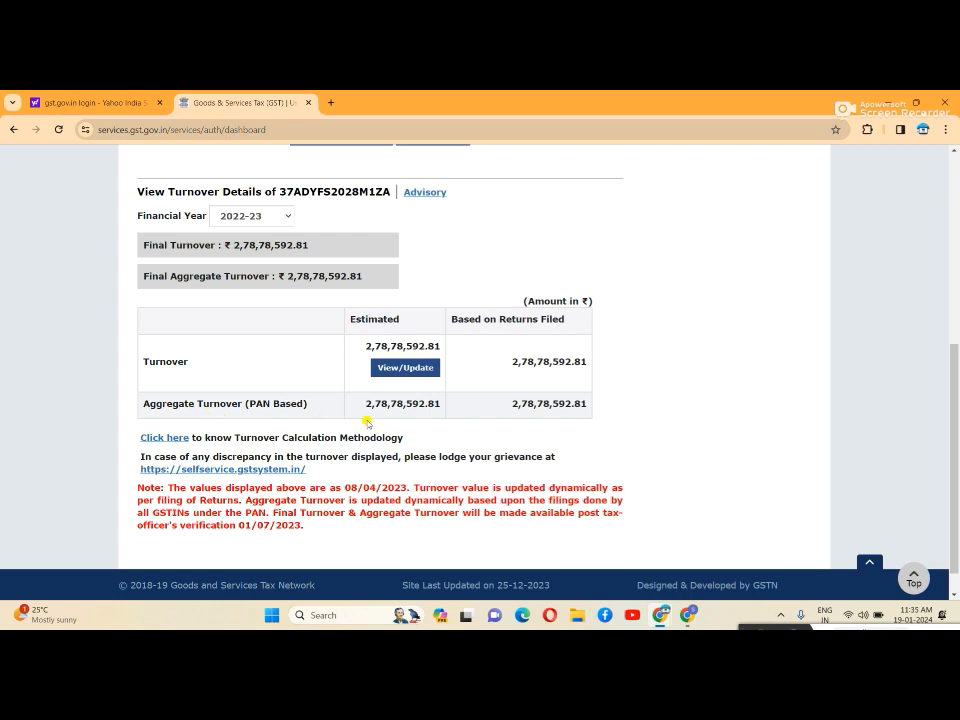
mouse_move(360, 418)
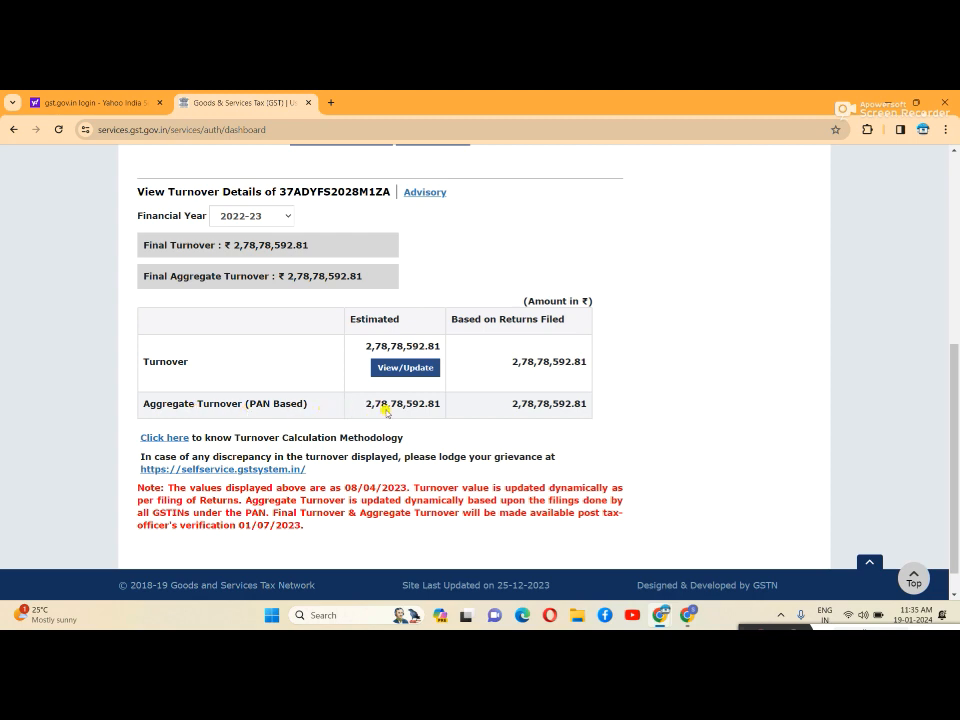
mouse_move(200, 410)
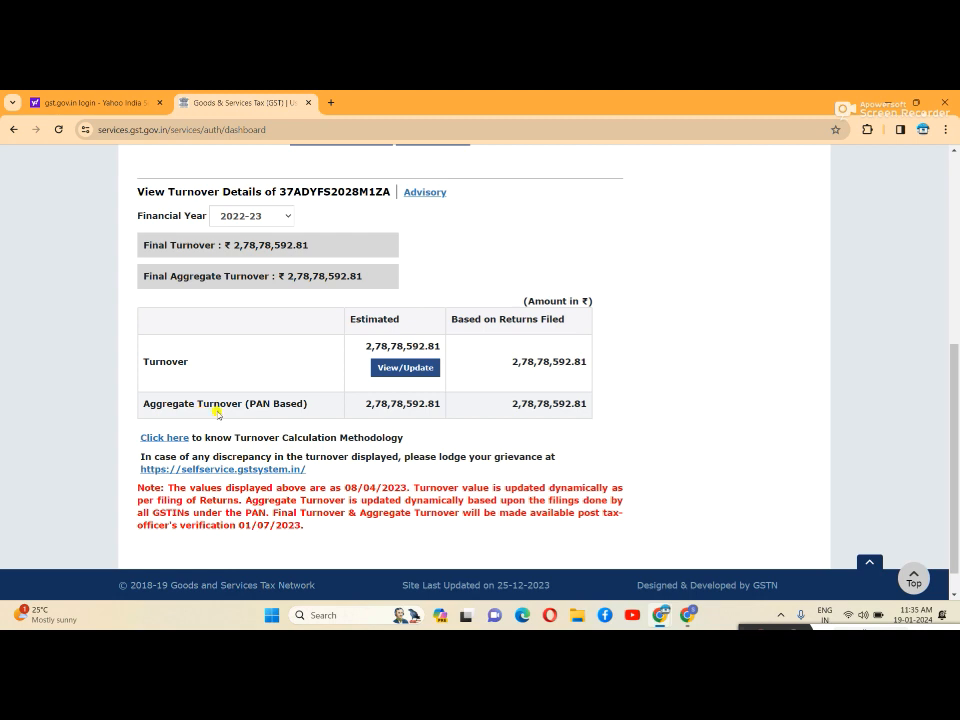
mouse_move(378, 412)
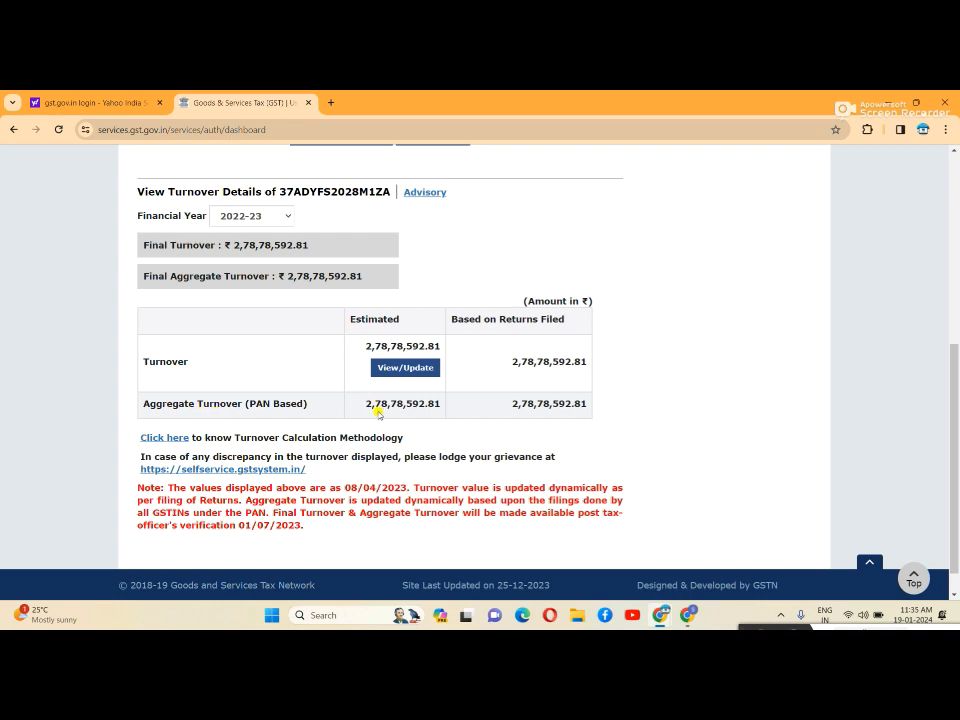
mouse_move(396, 412)
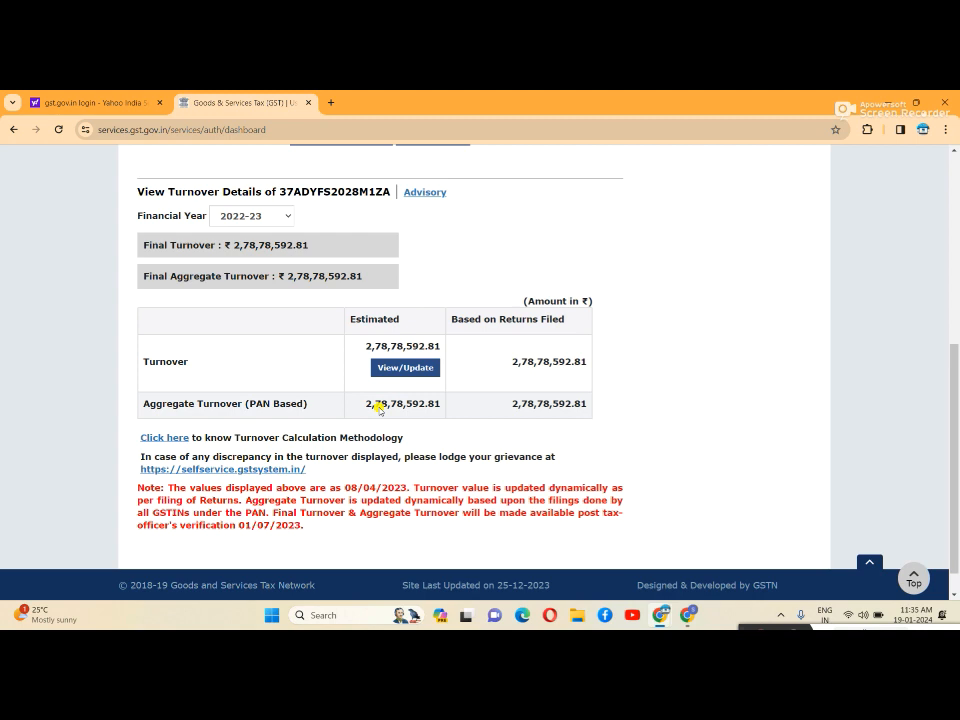
mouse_move(400, 408)
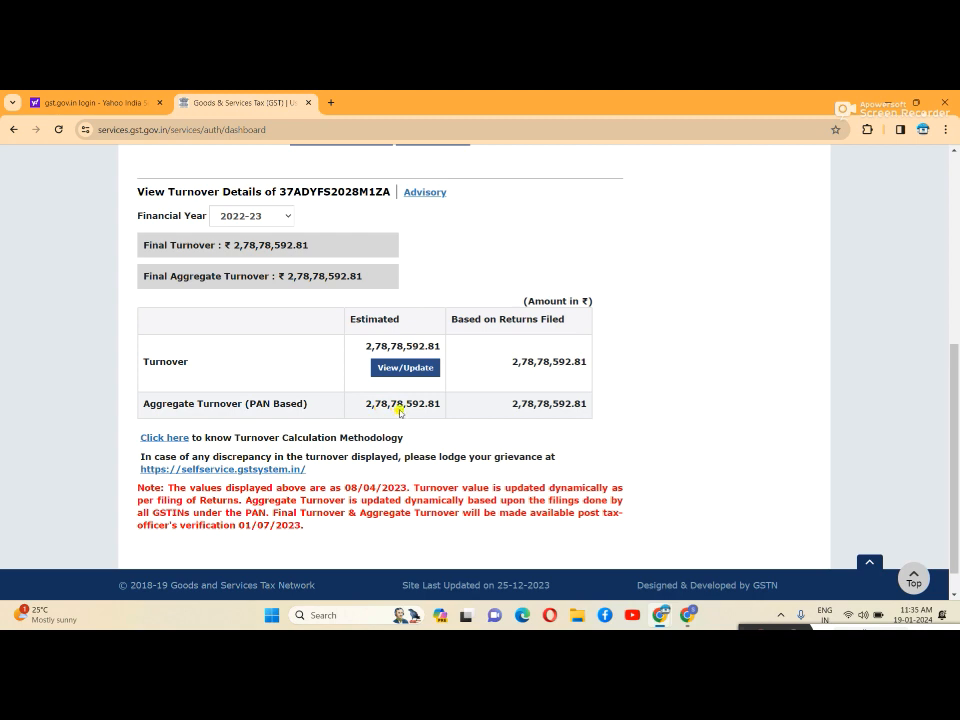
mouse_move(430, 418)
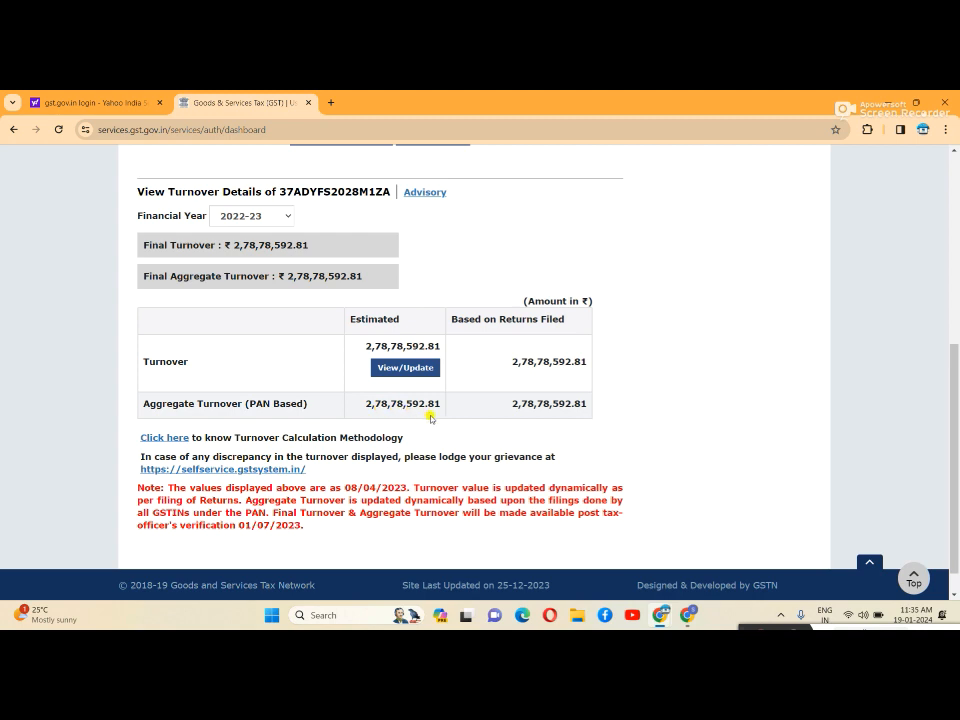
mouse_move(424, 328)
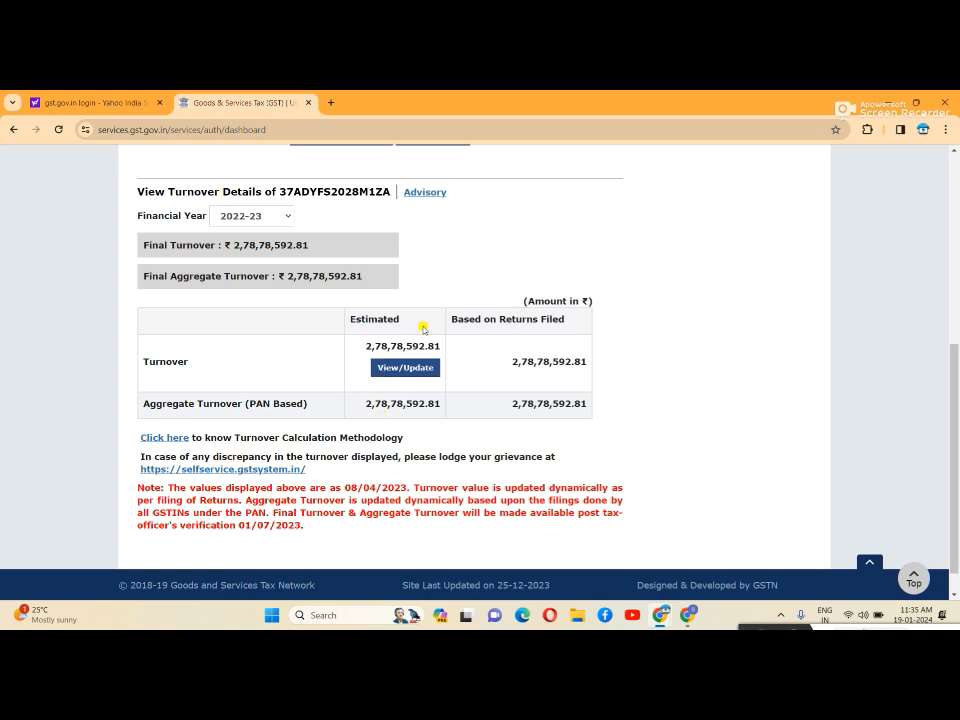
scroll("up", 3)
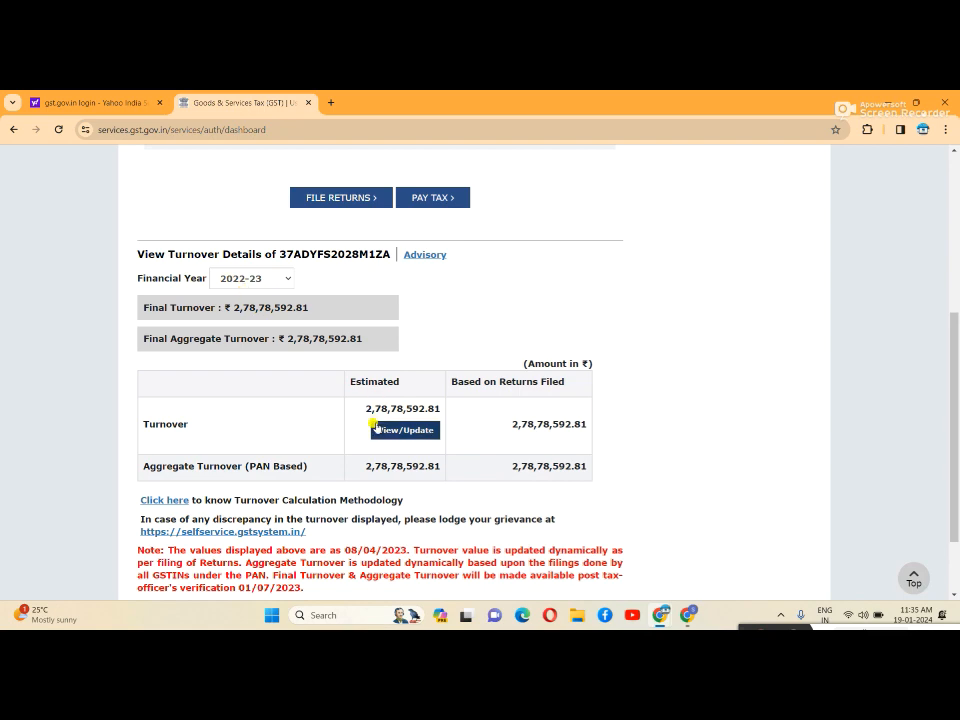
Select financial year 2021-22 to show its turnover of ₹2,10,32,153.73.
left_click(252, 278)
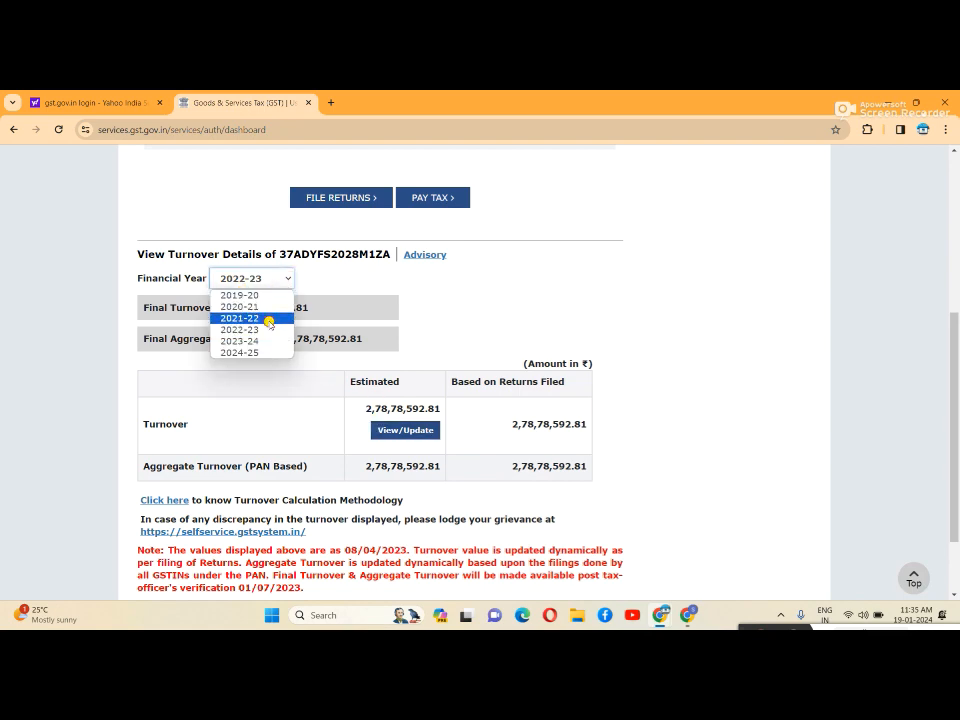
left_click(240, 318)
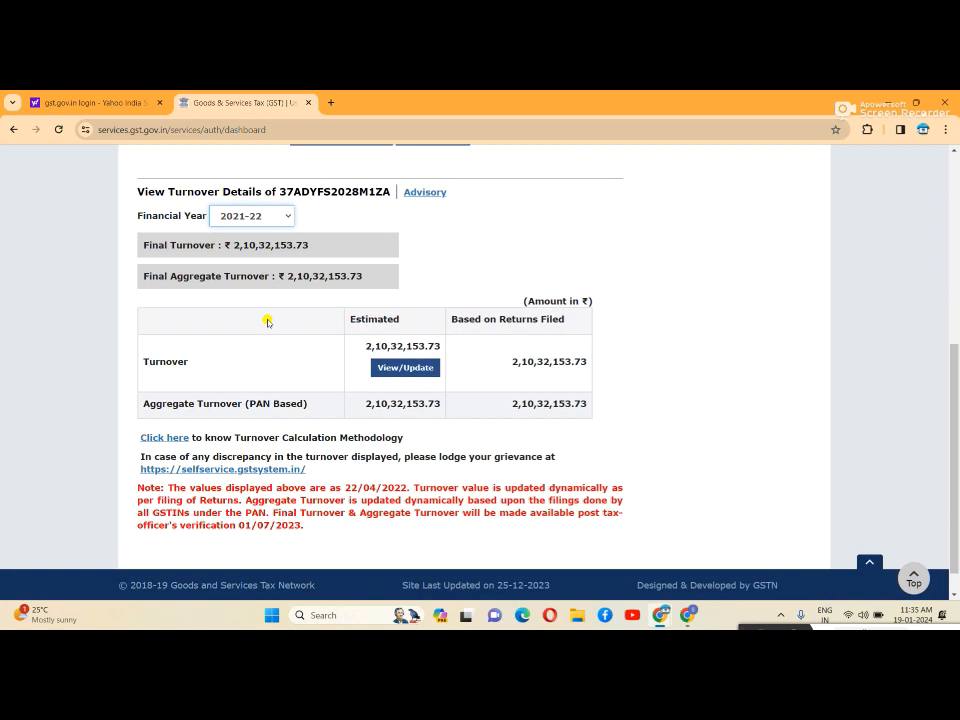
mouse_move(274, 244)
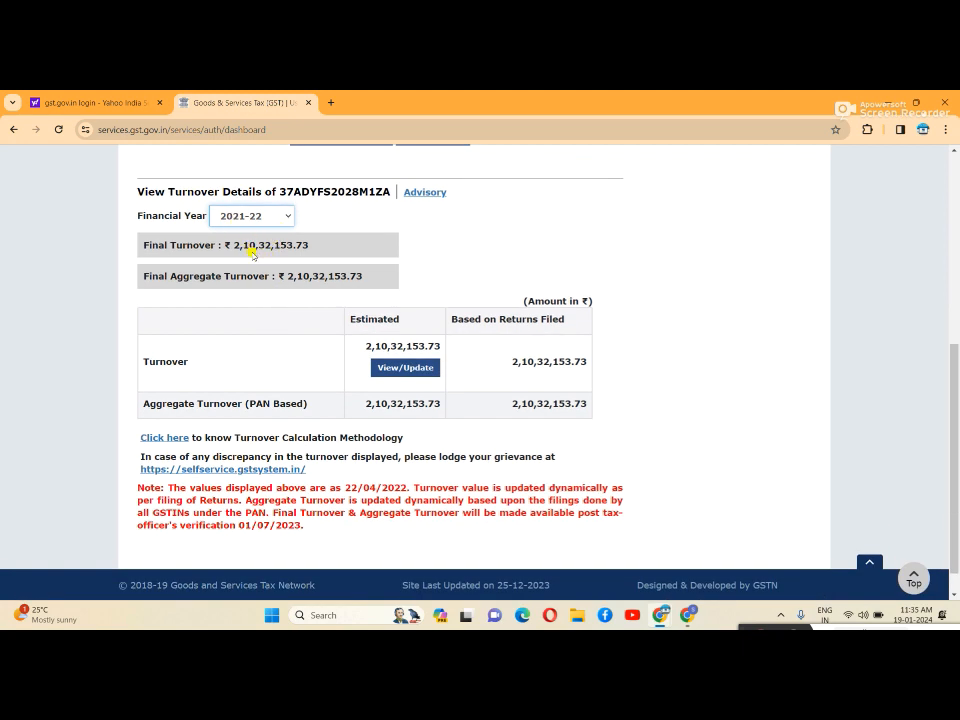
mouse_move(292, 260)
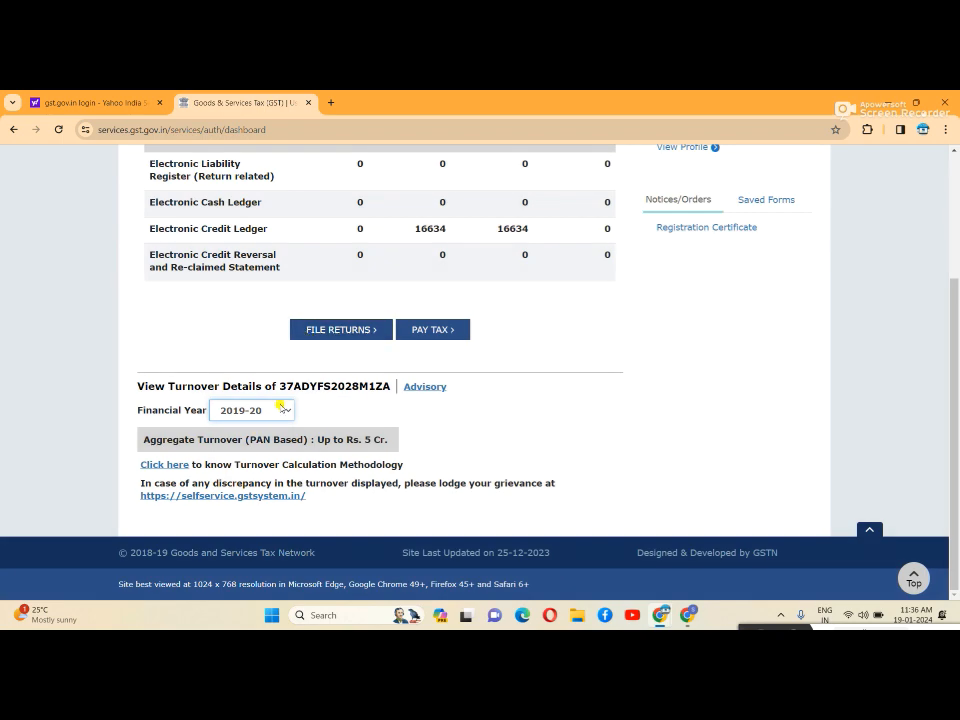
Show 2020-21 turnover of ₹1,01,92,655.04, then 2023-24 with ₹1,69,18,532.43.
left_click(252, 410)
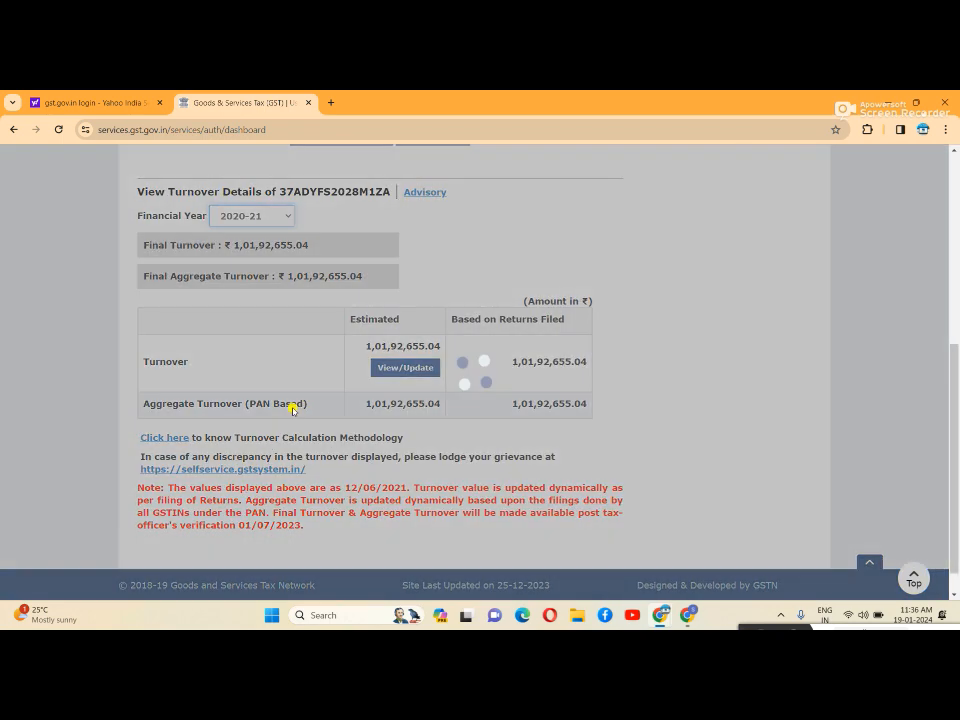
scroll("up", 3)
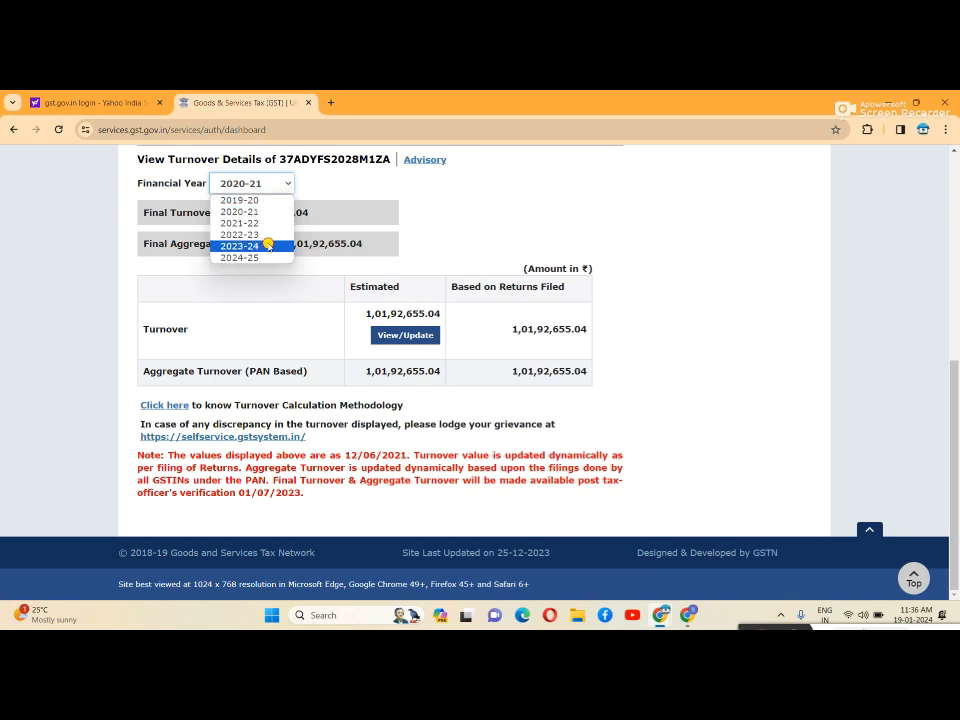
left_click(238, 246)
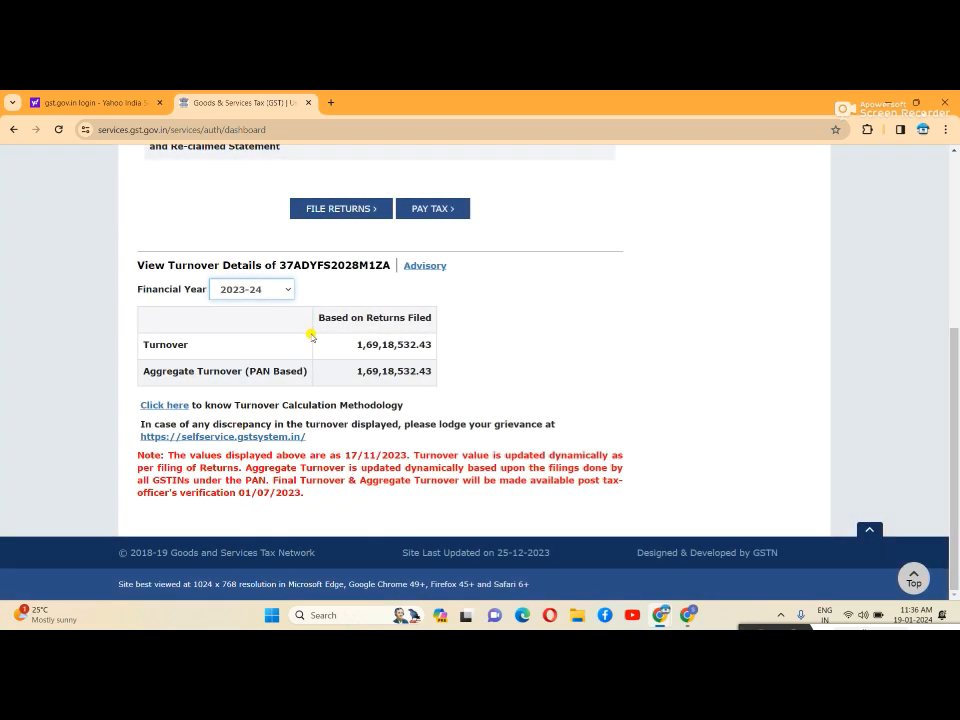
mouse_move(390, 362)
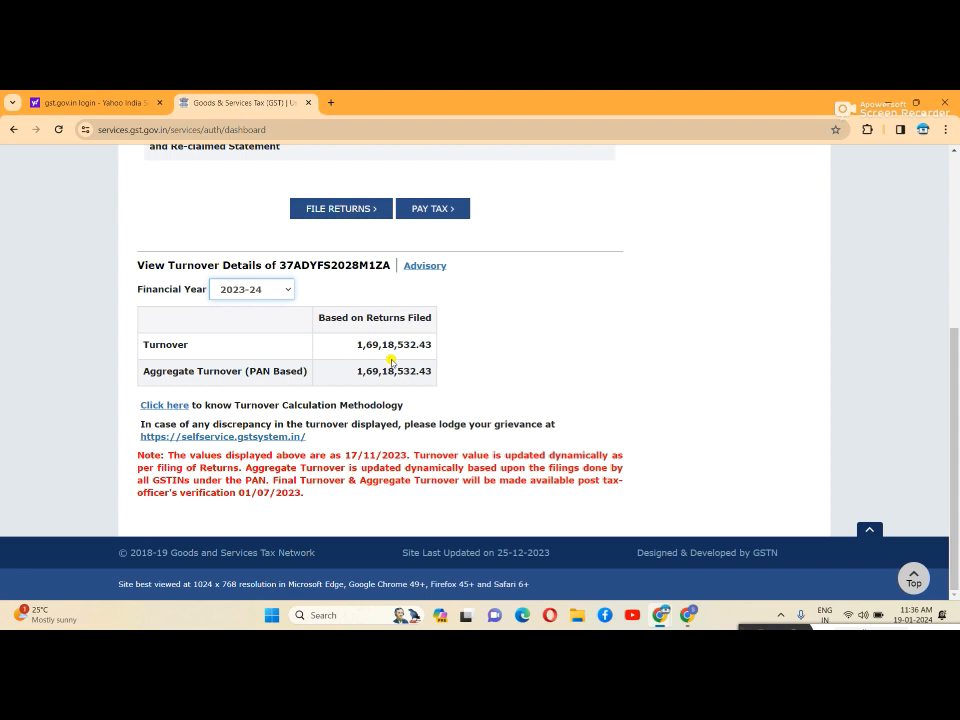
mouse_move(322, 328)
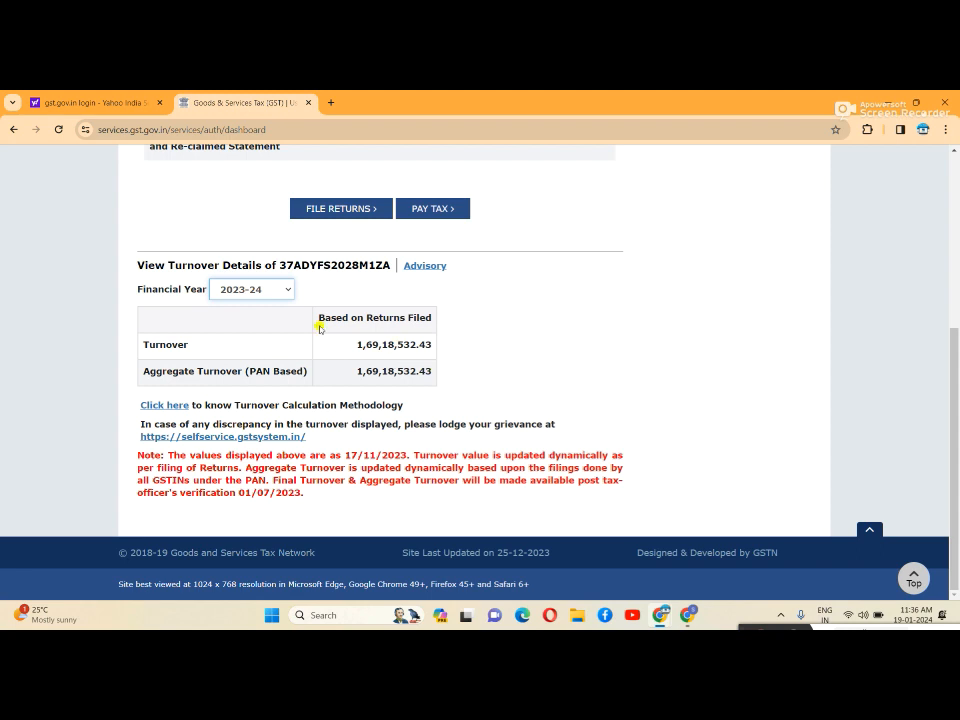
mouse_move(288, 282)
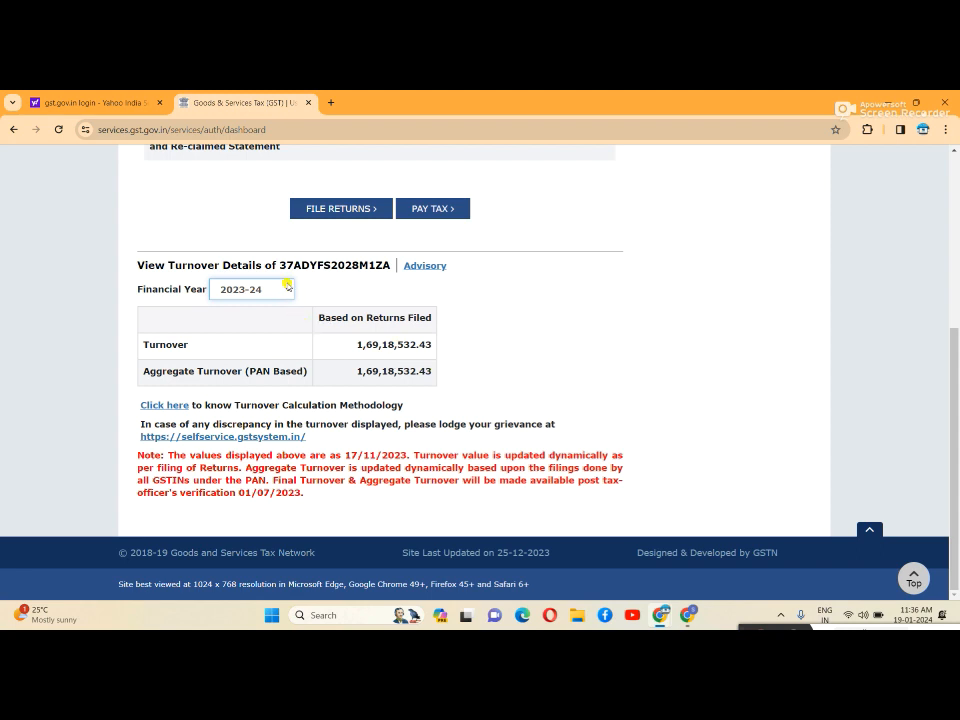